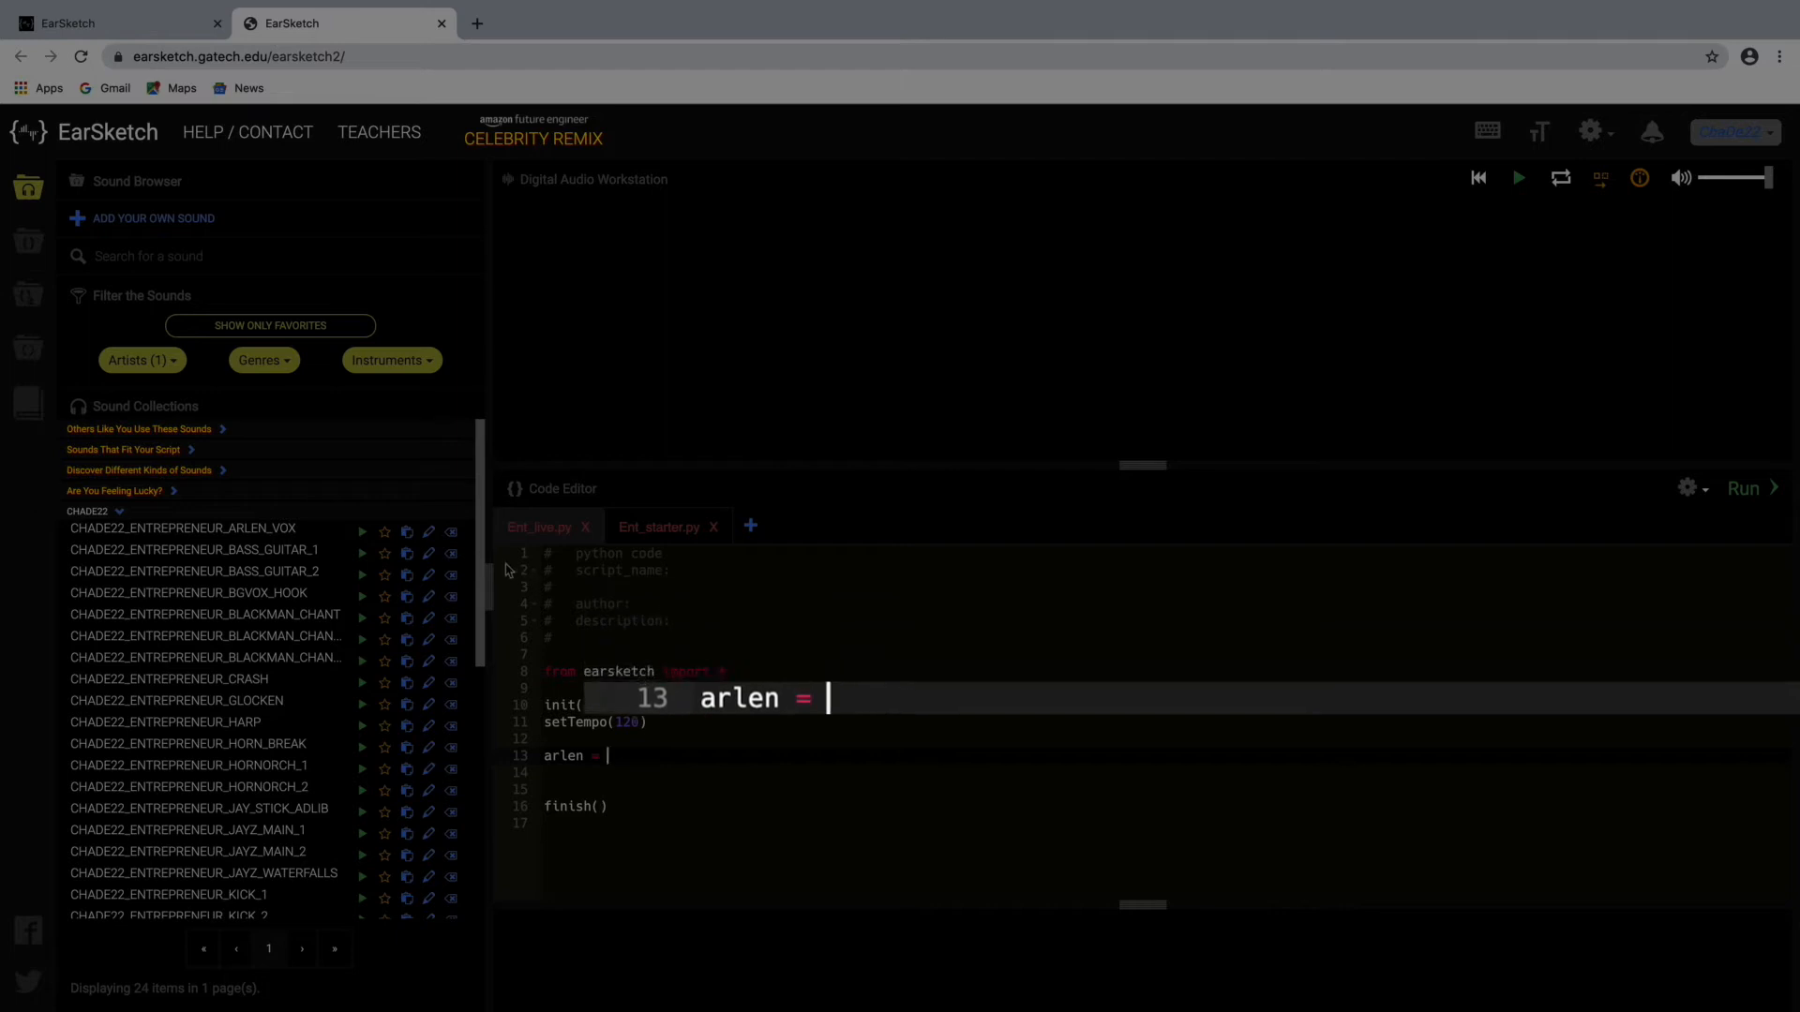
text(CHADE22_ENTREPRENEUR_ARLEN_VOX)
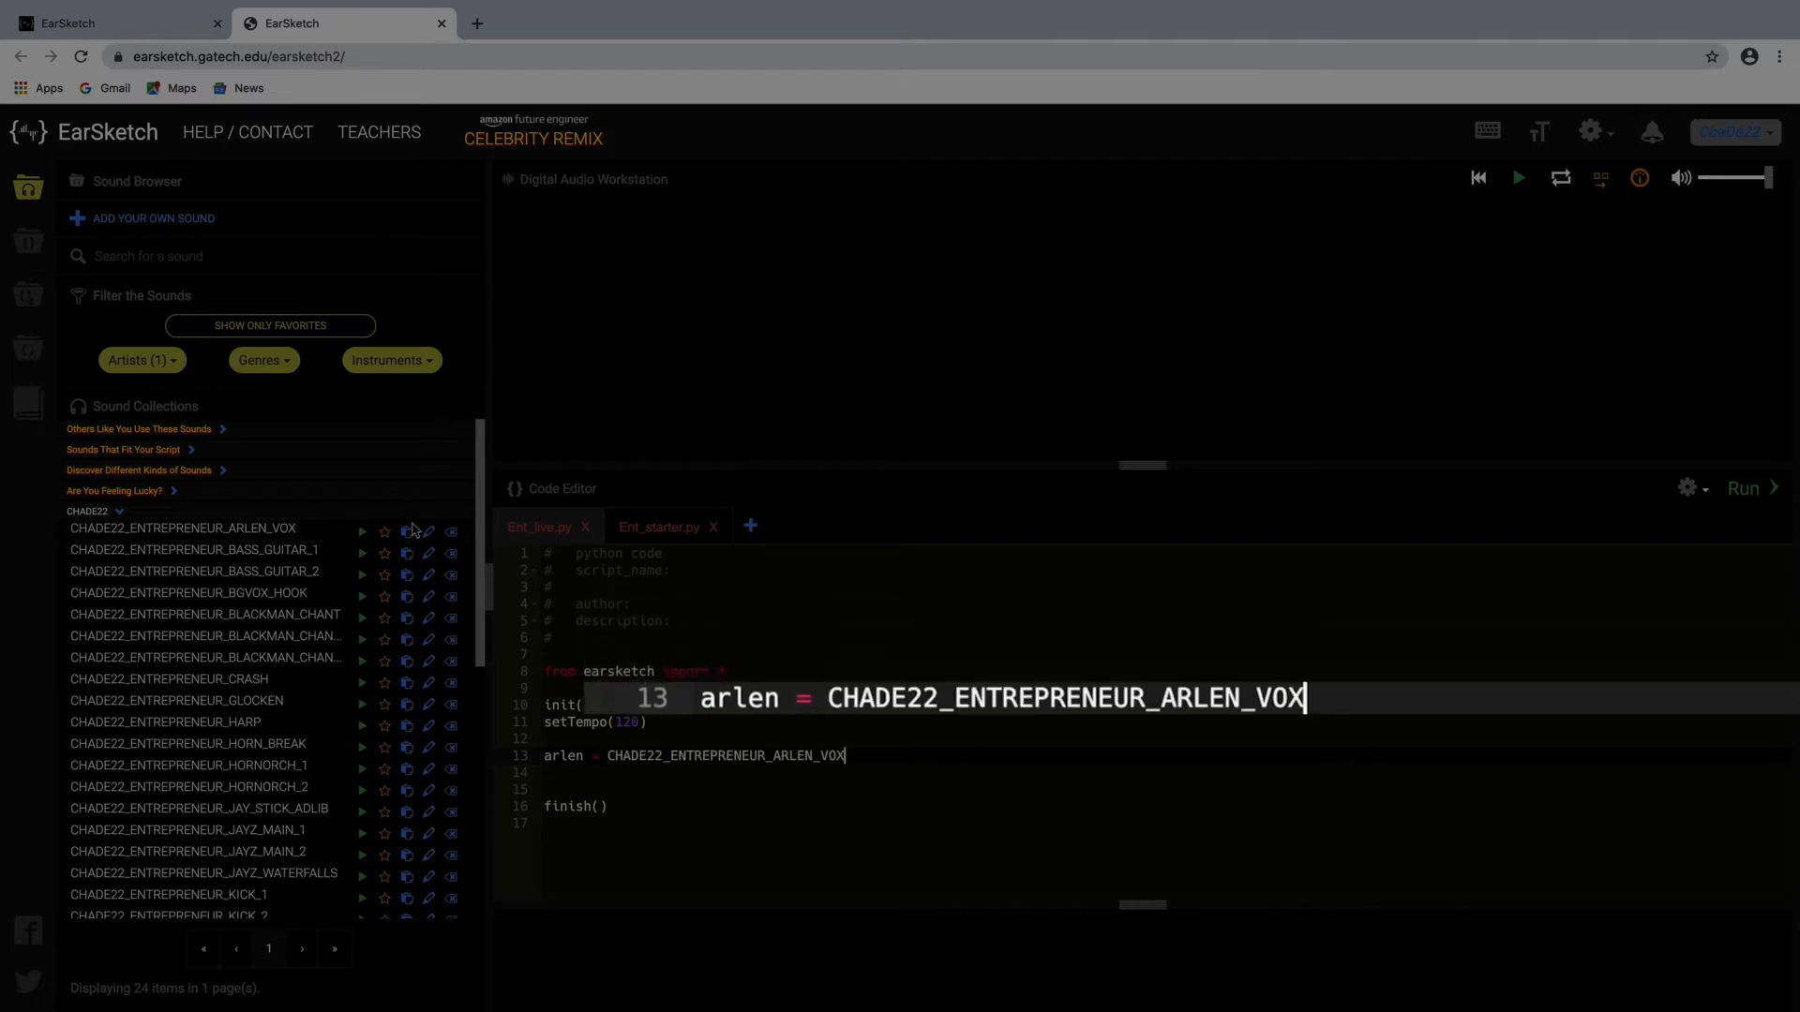
mouse_move(885, 701)
text(83)
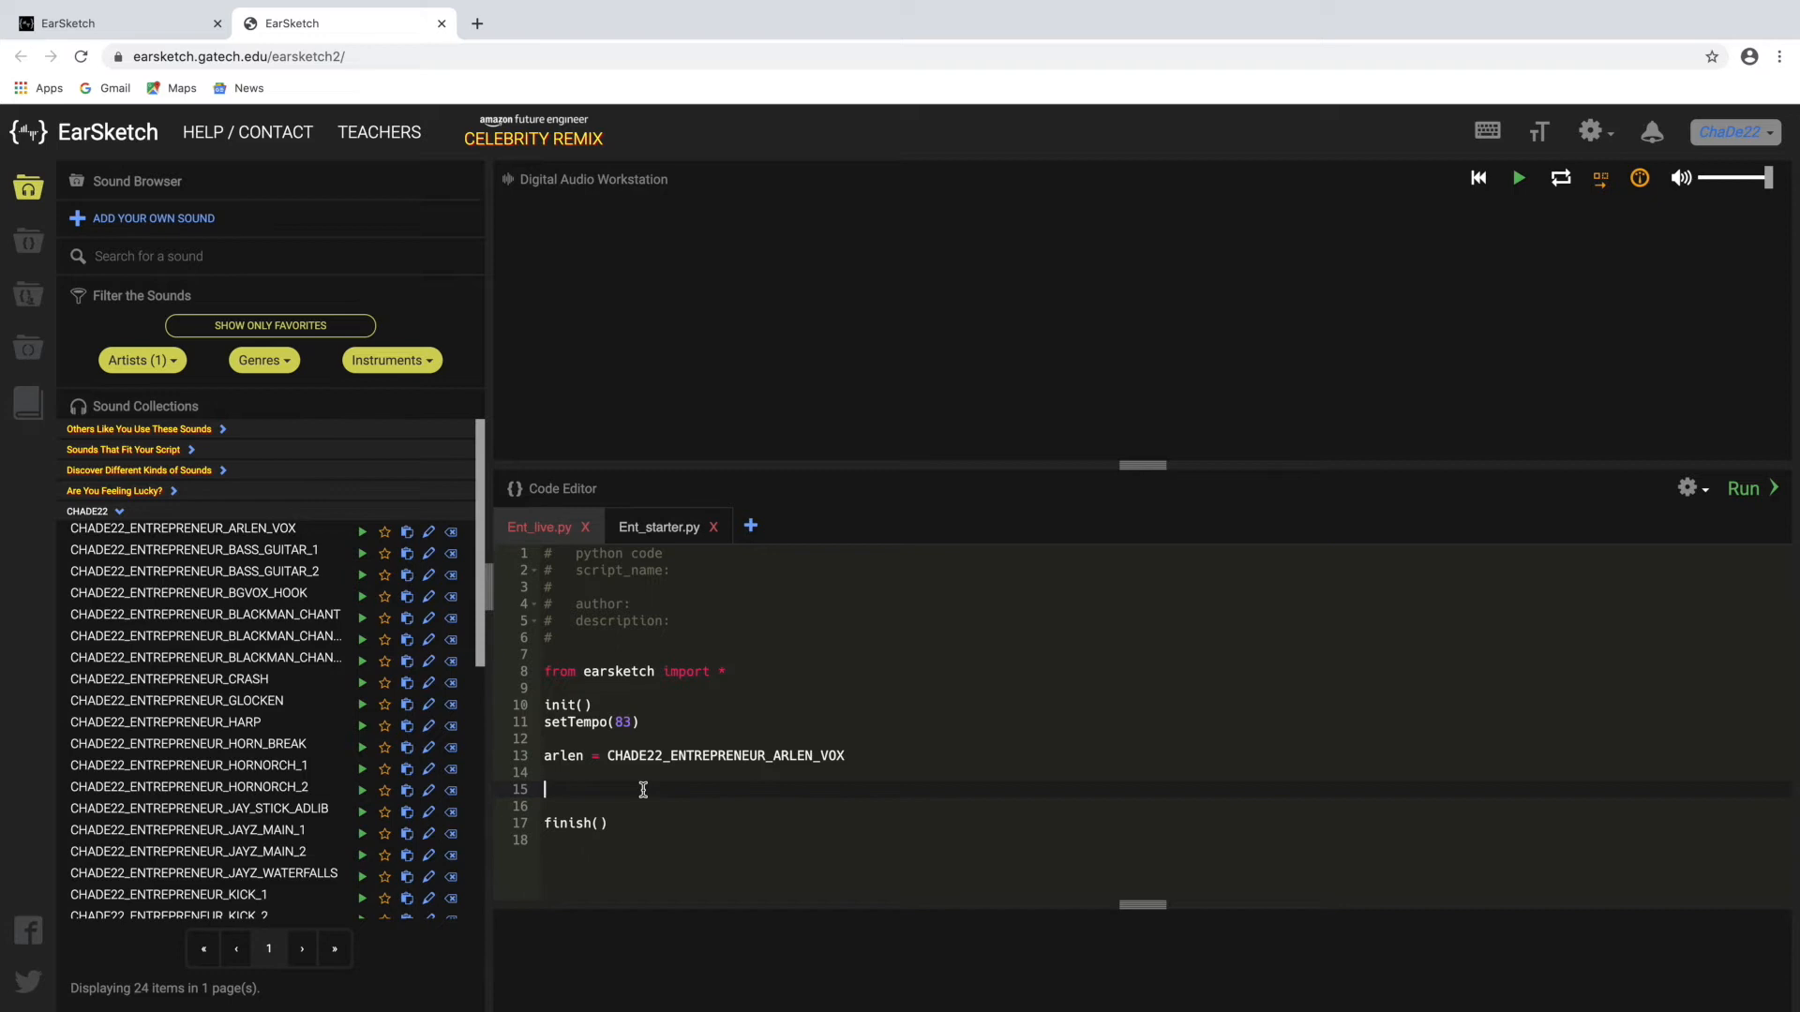
text(fitMedia)
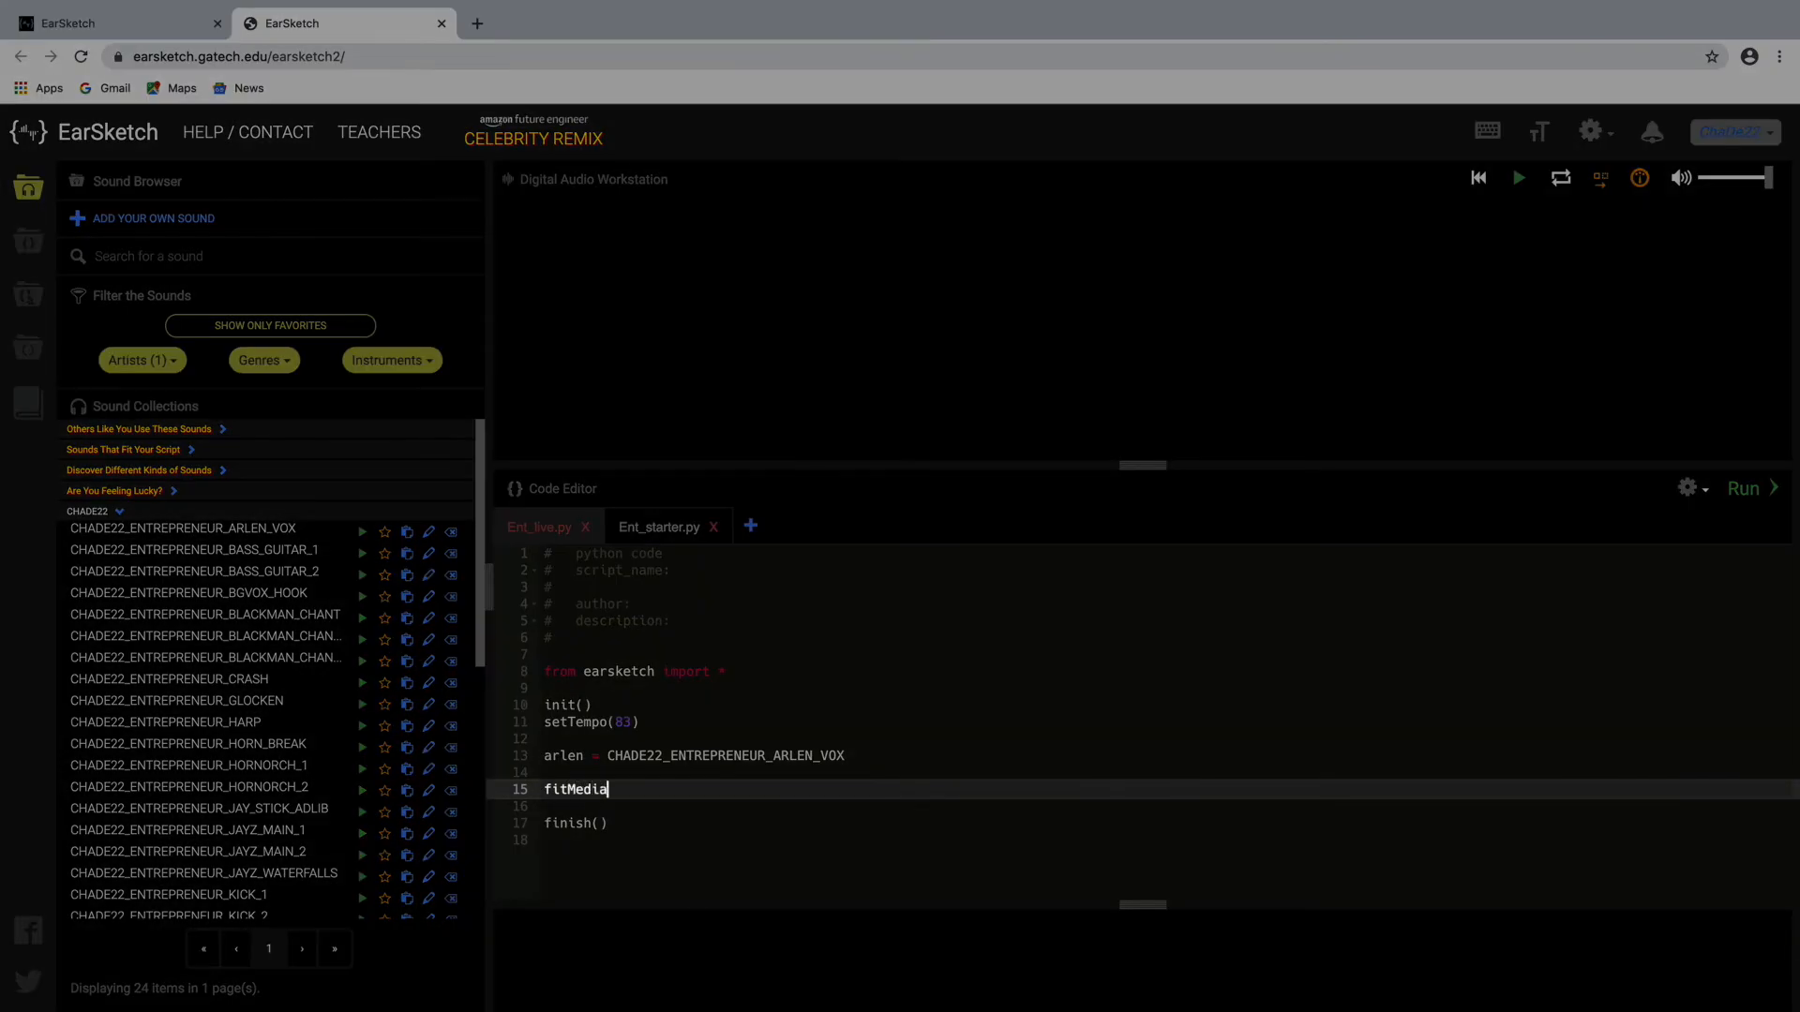